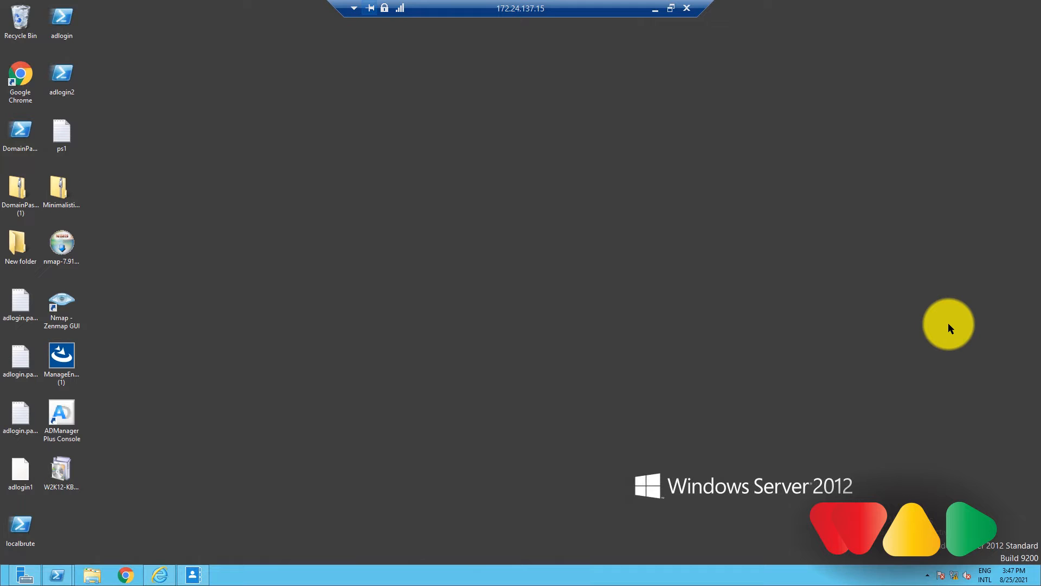
# Bring up the Windows Run prompt ready for lusrmgr.msc
pyautogui.press('Win+r')
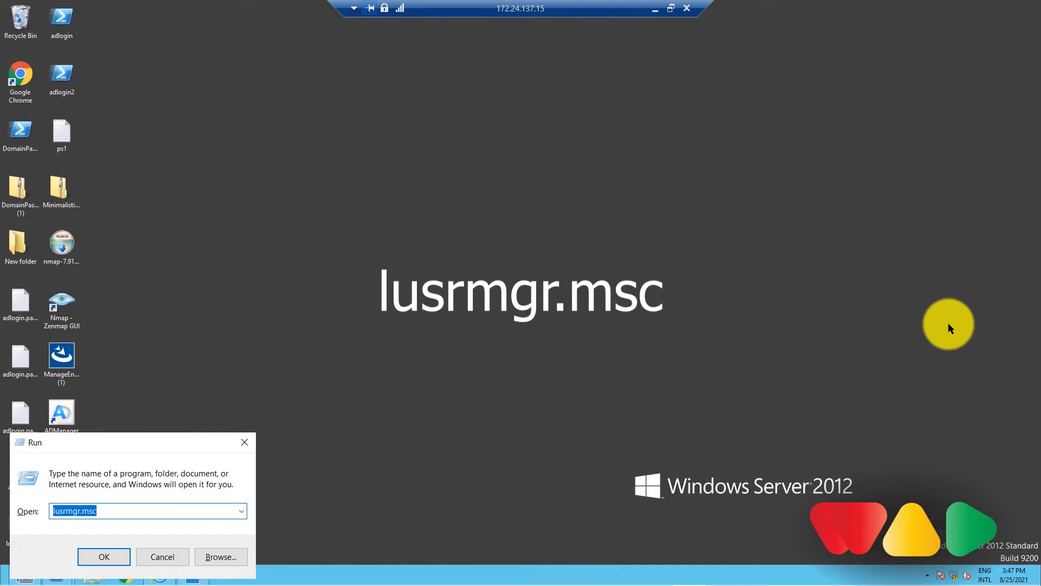
# Launch the Local Users and Groups console from the Run dialog
pyautogui.click(104, 556)
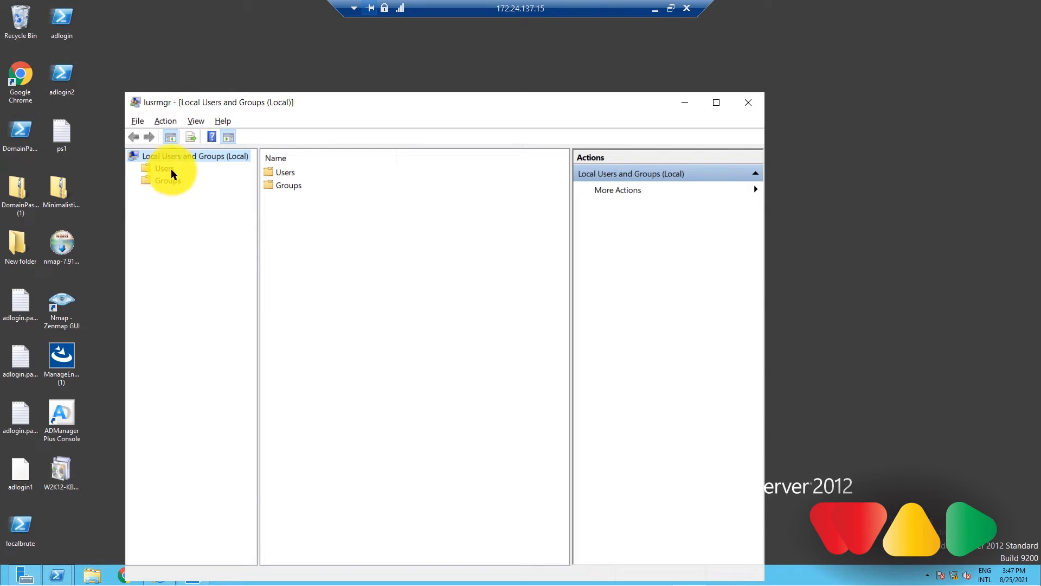
pyautogui.moveTo(180, 184)
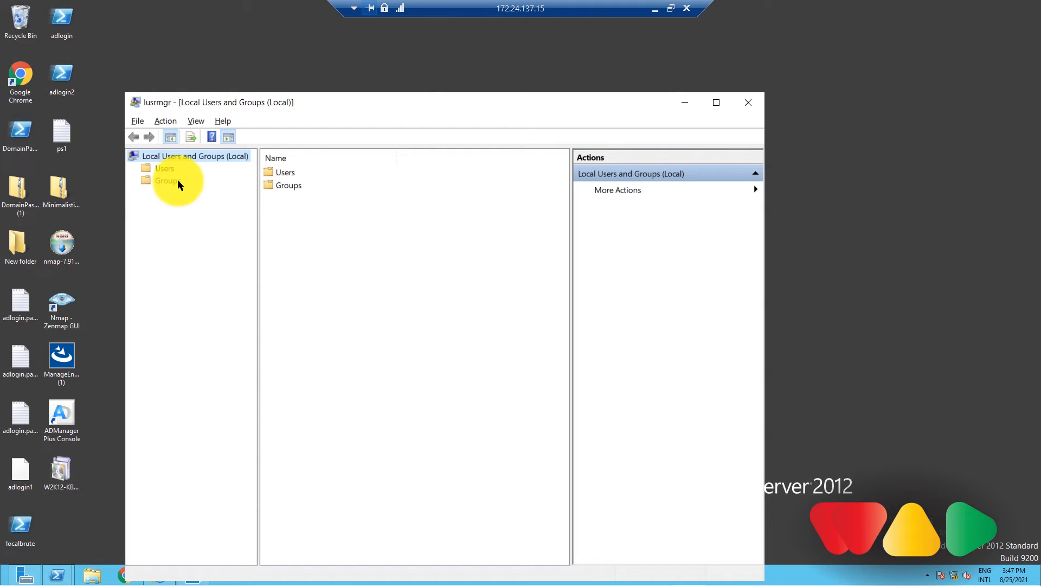
# Create local user JohnDoe, full name John Doe, description test user, with password-change-at-next-logon set
pyautogui.rightClick(163, 168)
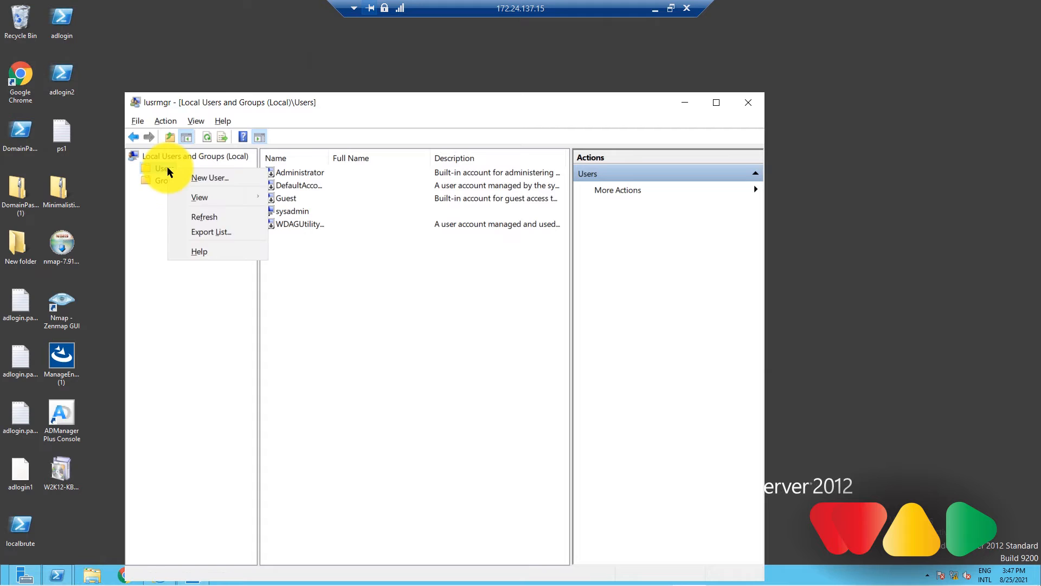
pyautogui.click(208, 177)
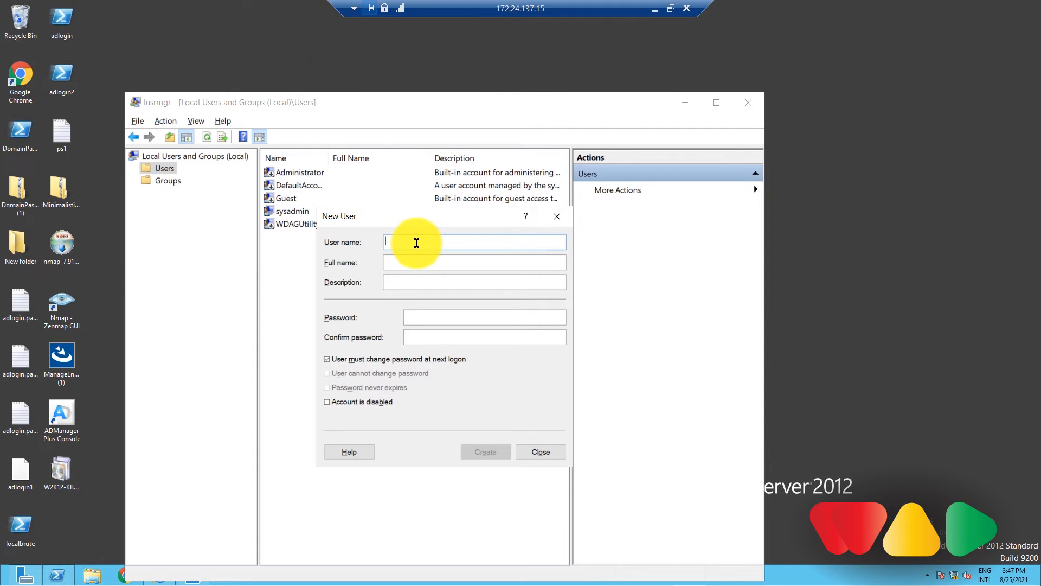
pyautogui.write('John Doe')
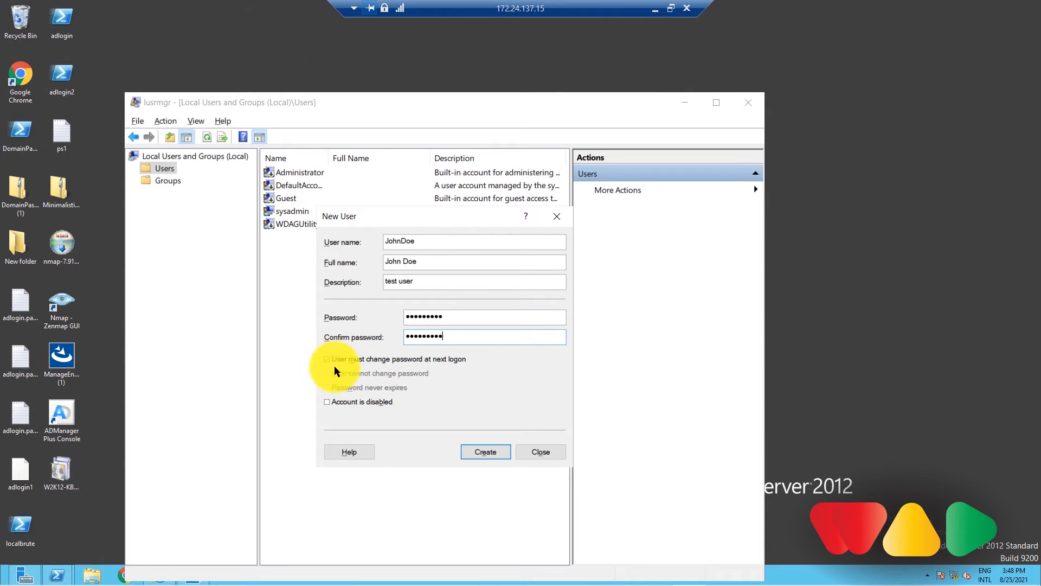
pyautogui.click(326, 359)
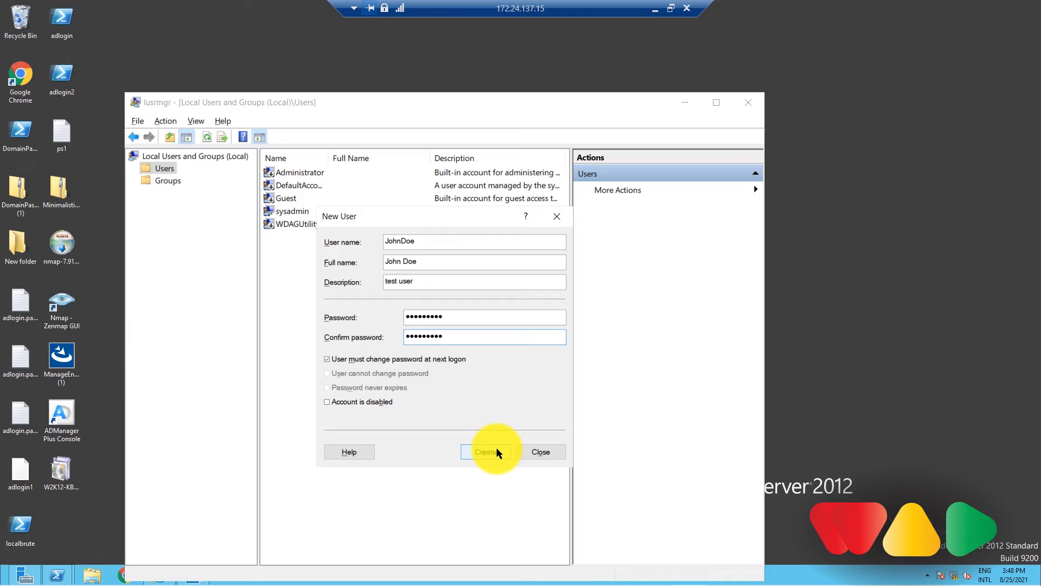
pyautogui.click(486, 451)
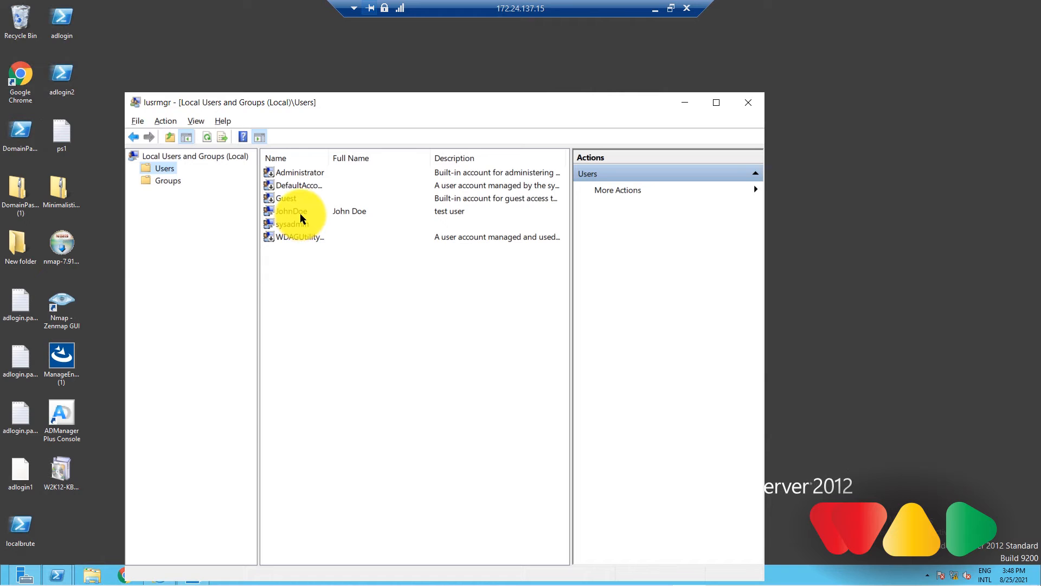
# Reset JohnDoe's password via Set Password, acknowledging the warning and confirming the new password
pyautogui.rightClick(290, 210)
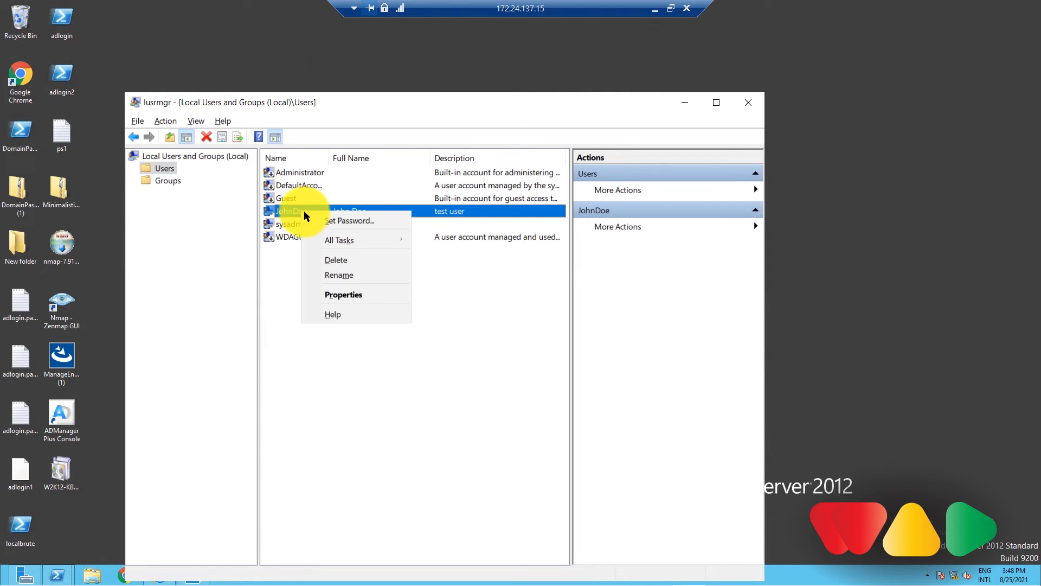
pyautogui.moveTo(350, 231)
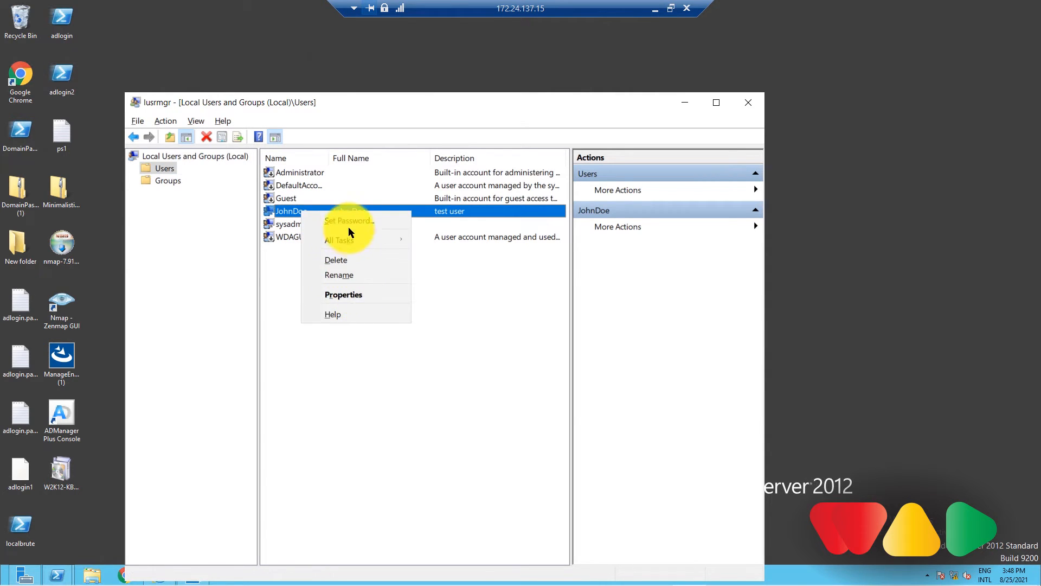
pyautogui.click(349, 220)
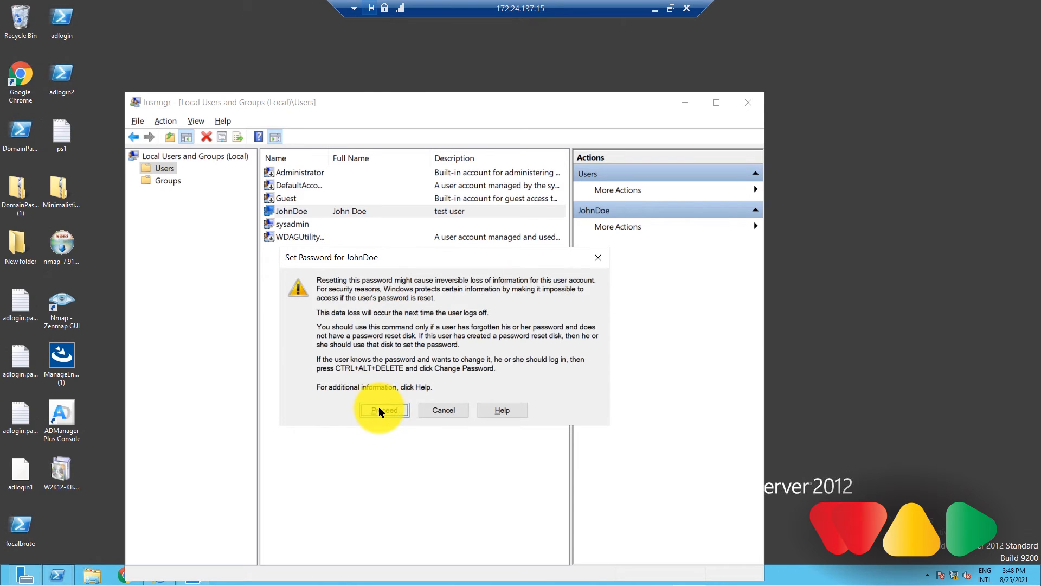
pyautogui.click(384, 410)
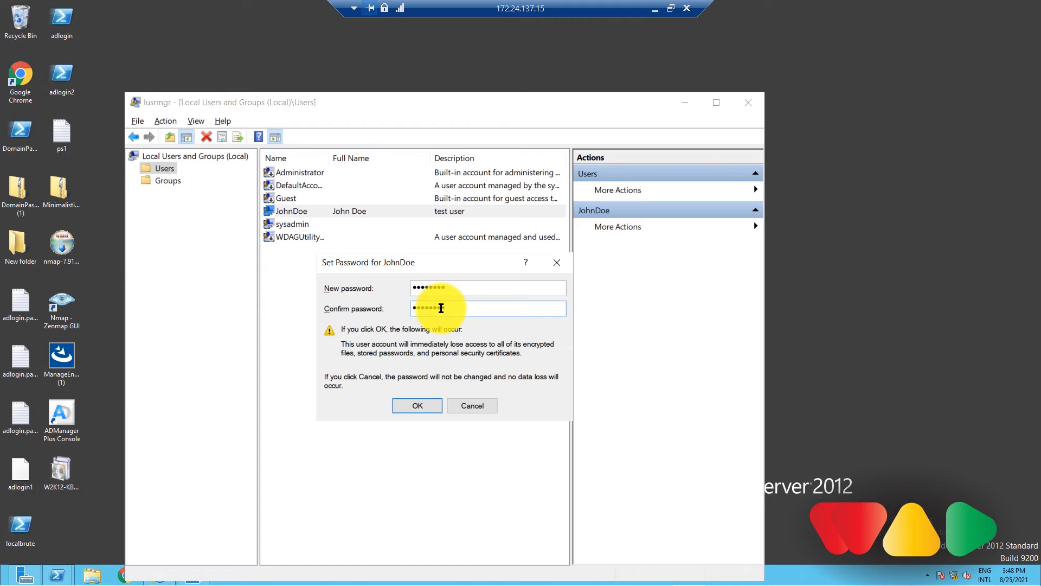
pyautogui.click(416, 405)
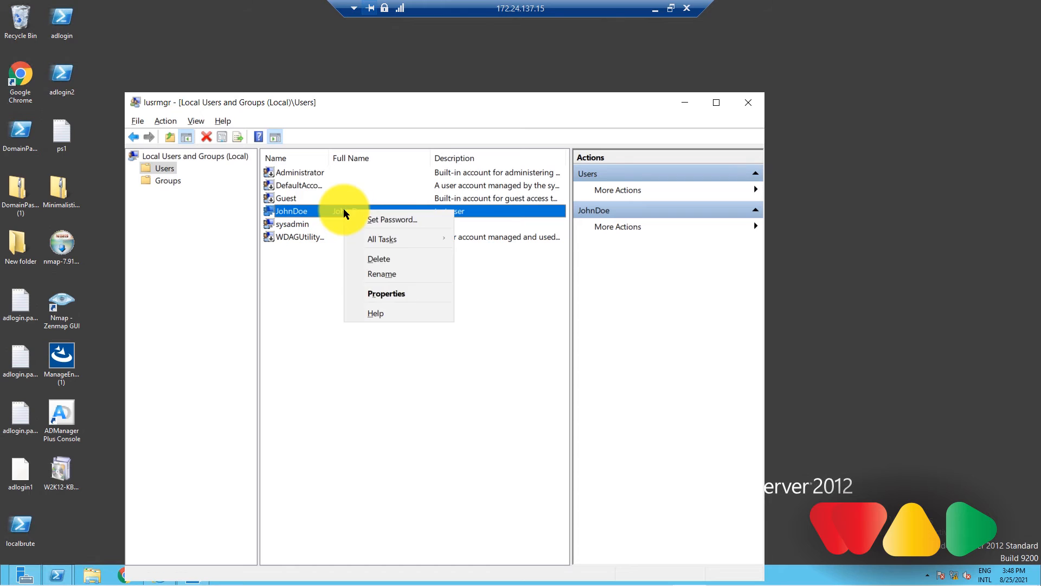
# Delete the JohnDoe account and confirm its removal from Users
pyautogui.click(378, 258)
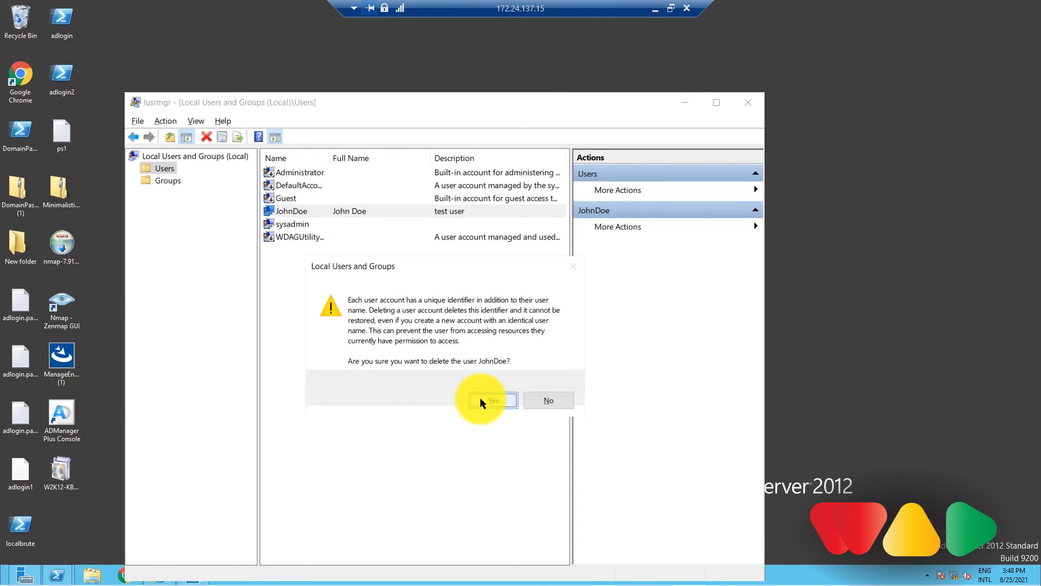
pyautogui.click(493, 401)
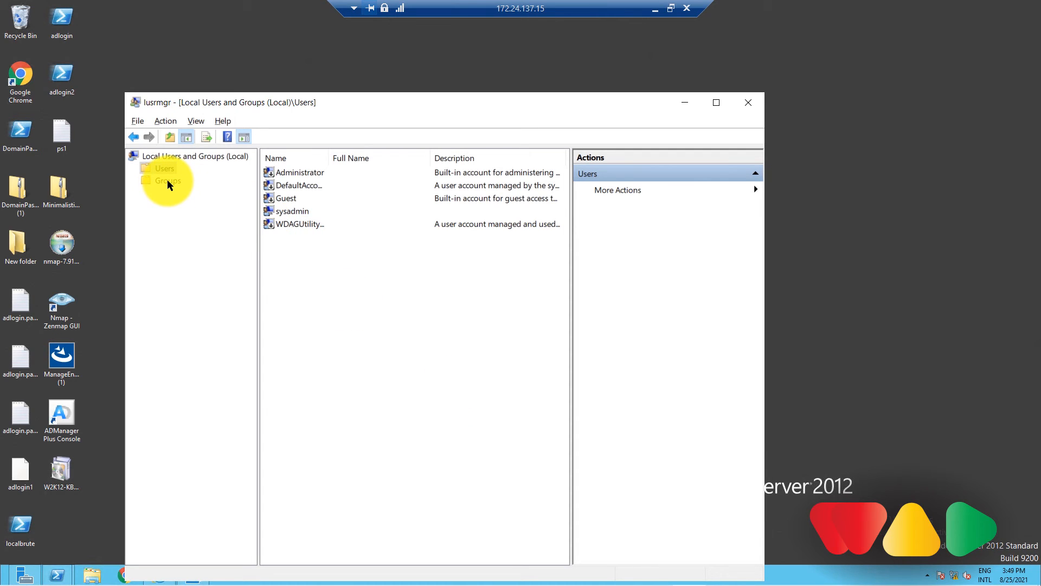
# Create local group 'Test group' with description Test group, adding member 'Adm' before submitting
pyautogui.rightClick(164, 180)
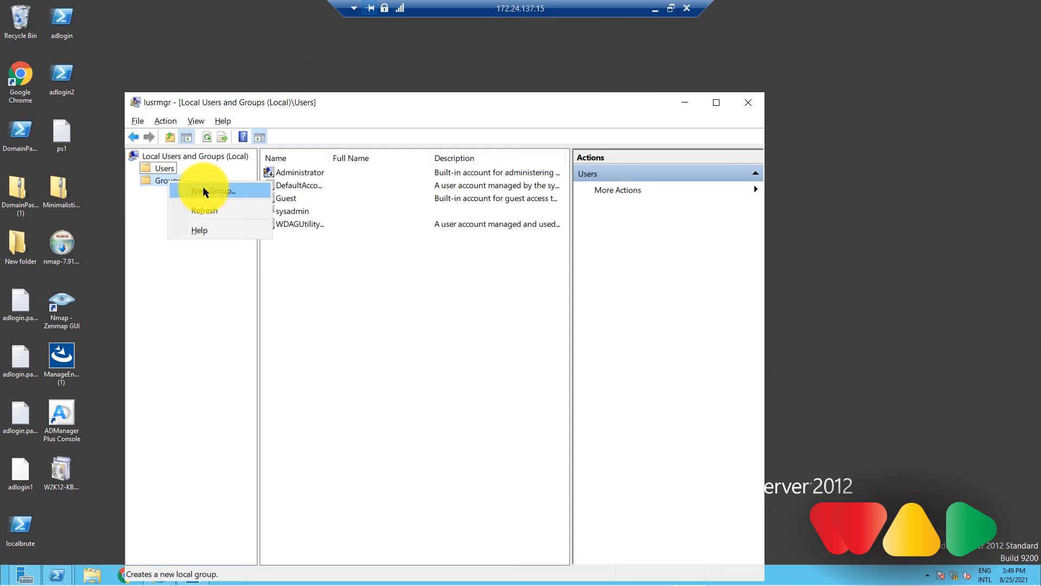
pyautogui.click(209, 190)
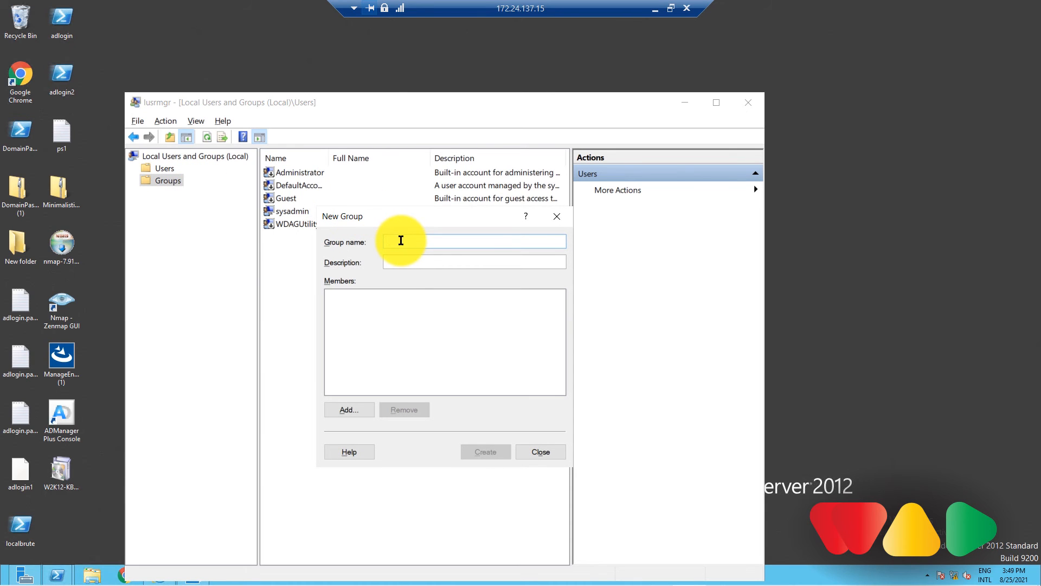
pyautogui.write('Test group')
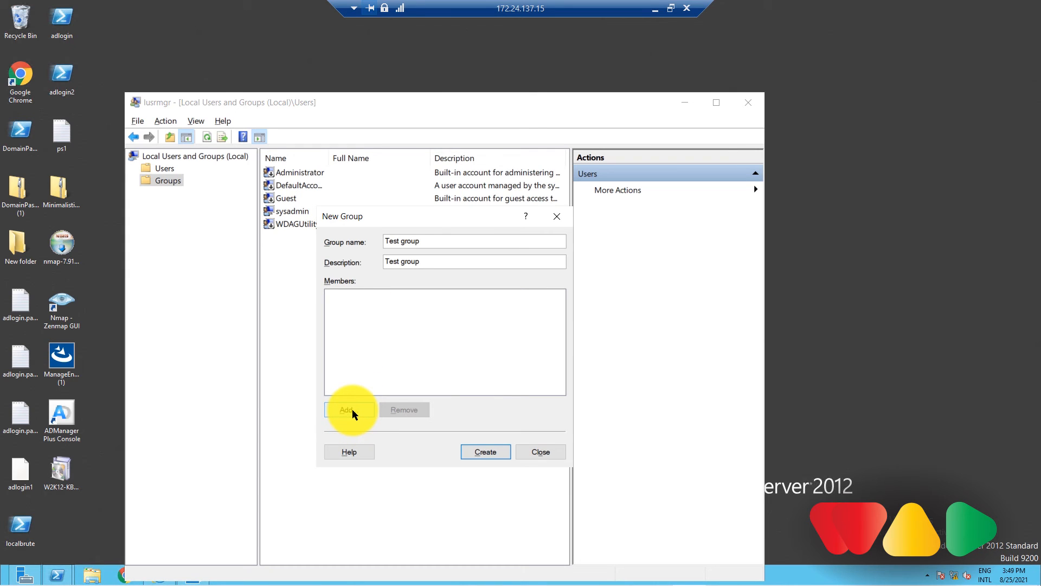
pyautogui.click(347, 410)
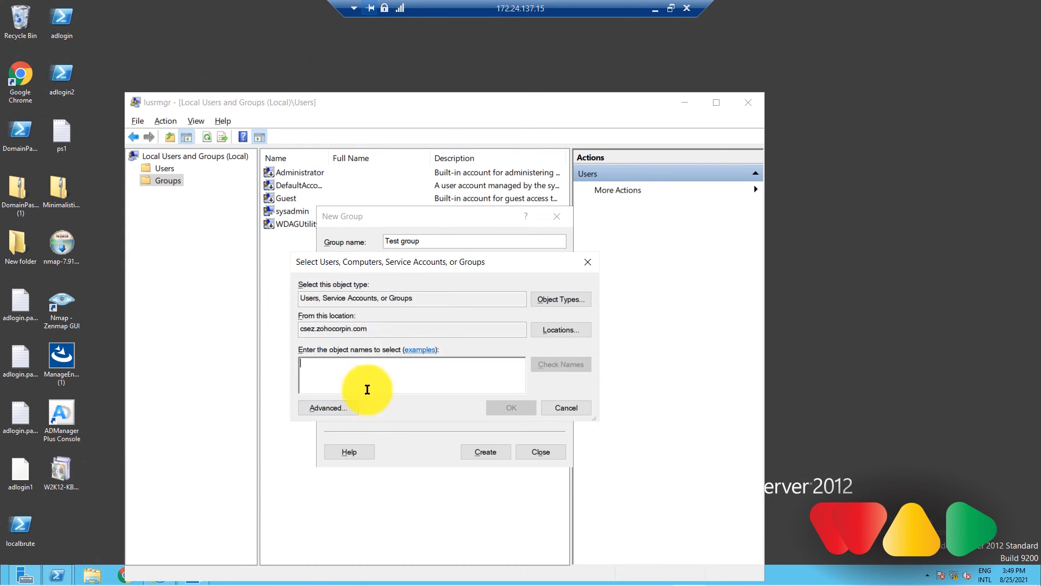
pyautogui.write('Administrator')
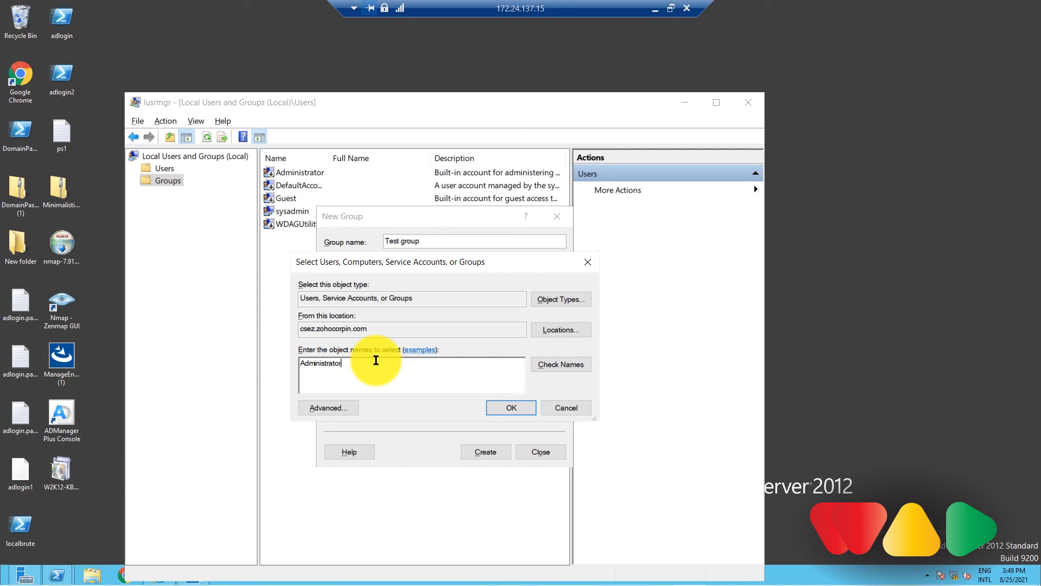
pyautogui.click(511, 406)
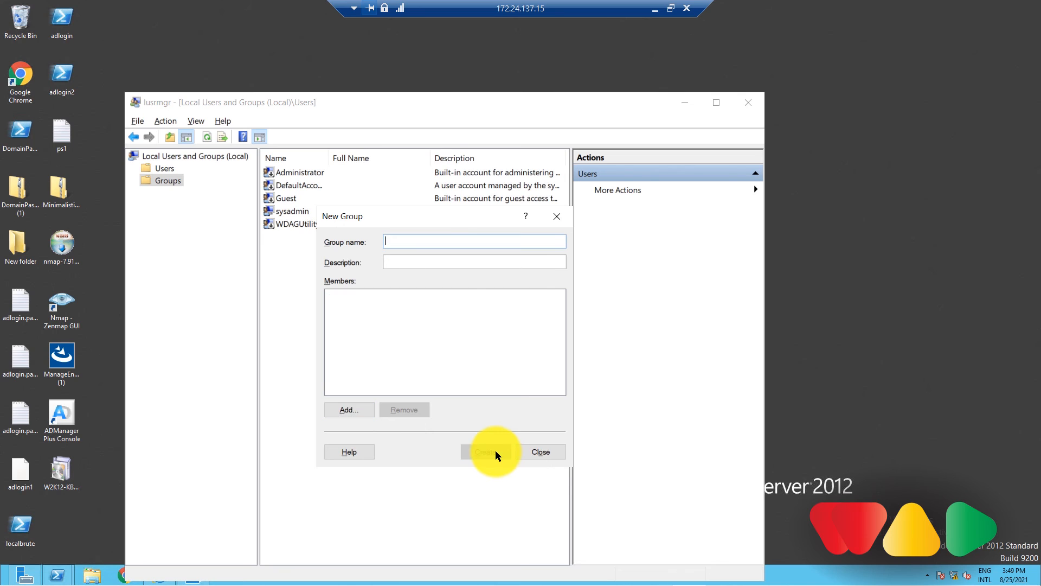
pyautogui.click(540, 452)
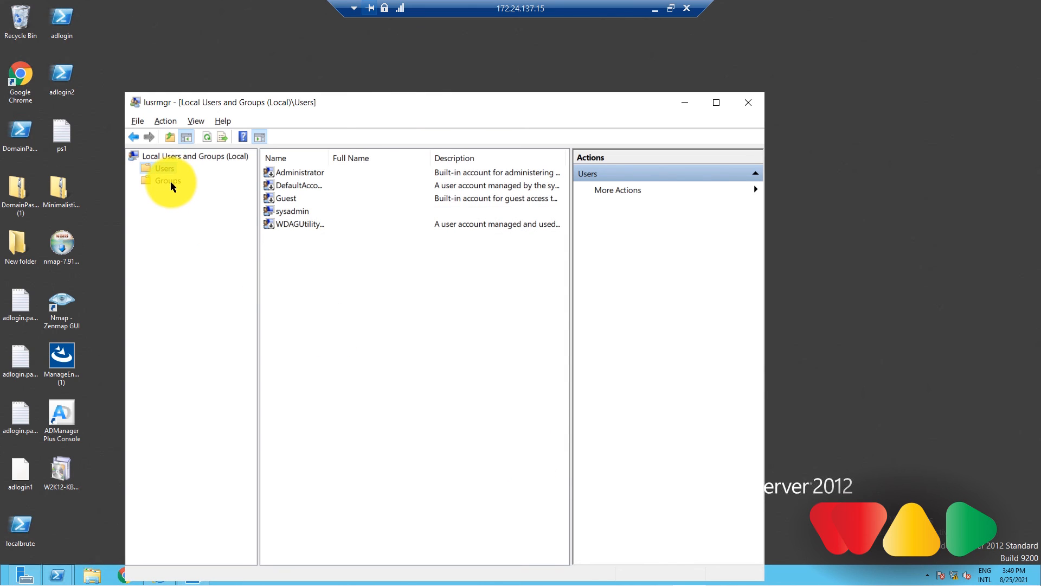
# Delete 'Test group' from the Groups list and confirm its removal
pyautogui.click(167, 180)
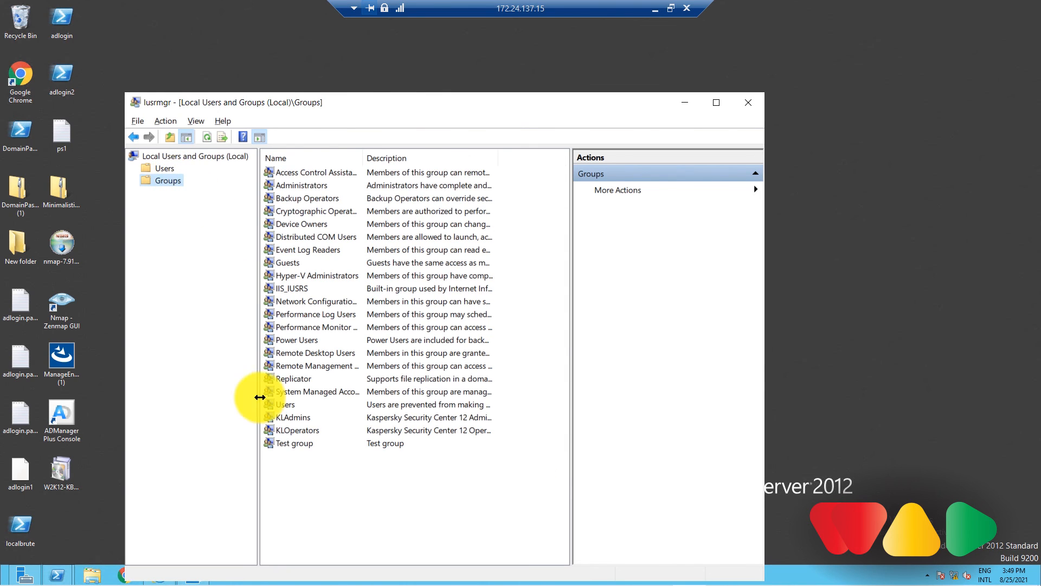
pyautogui.rightClick(294, 442)
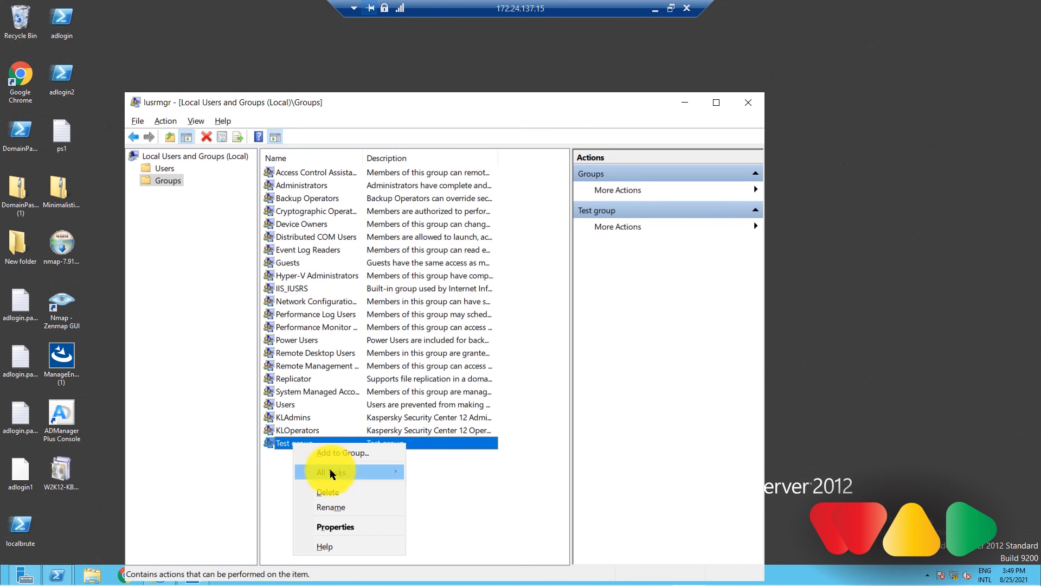
pyautogui.click(328, 493)
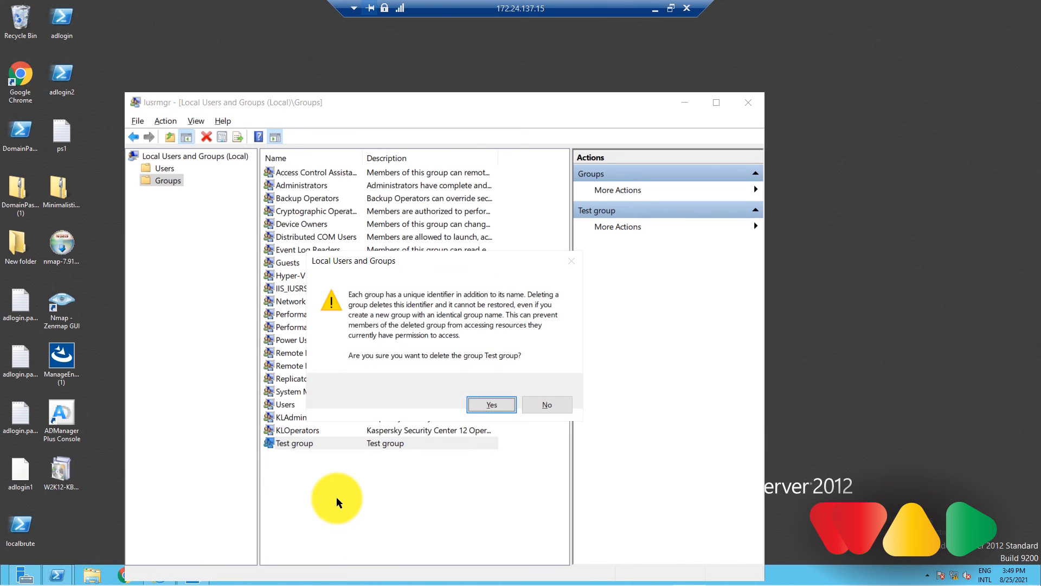
pyautogui.click(491, 405)
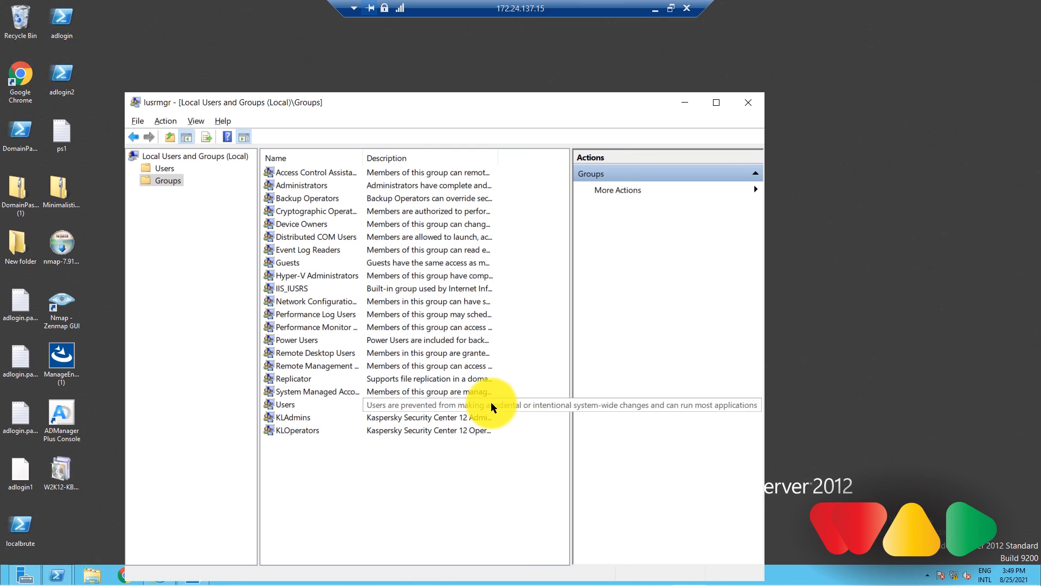
pyautogui.moveTo(928, 189)
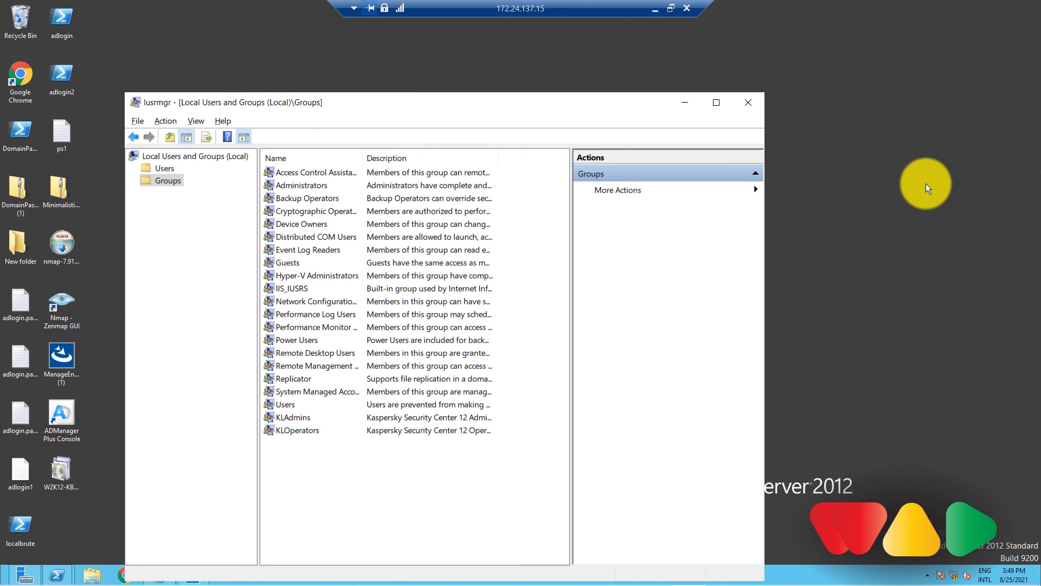